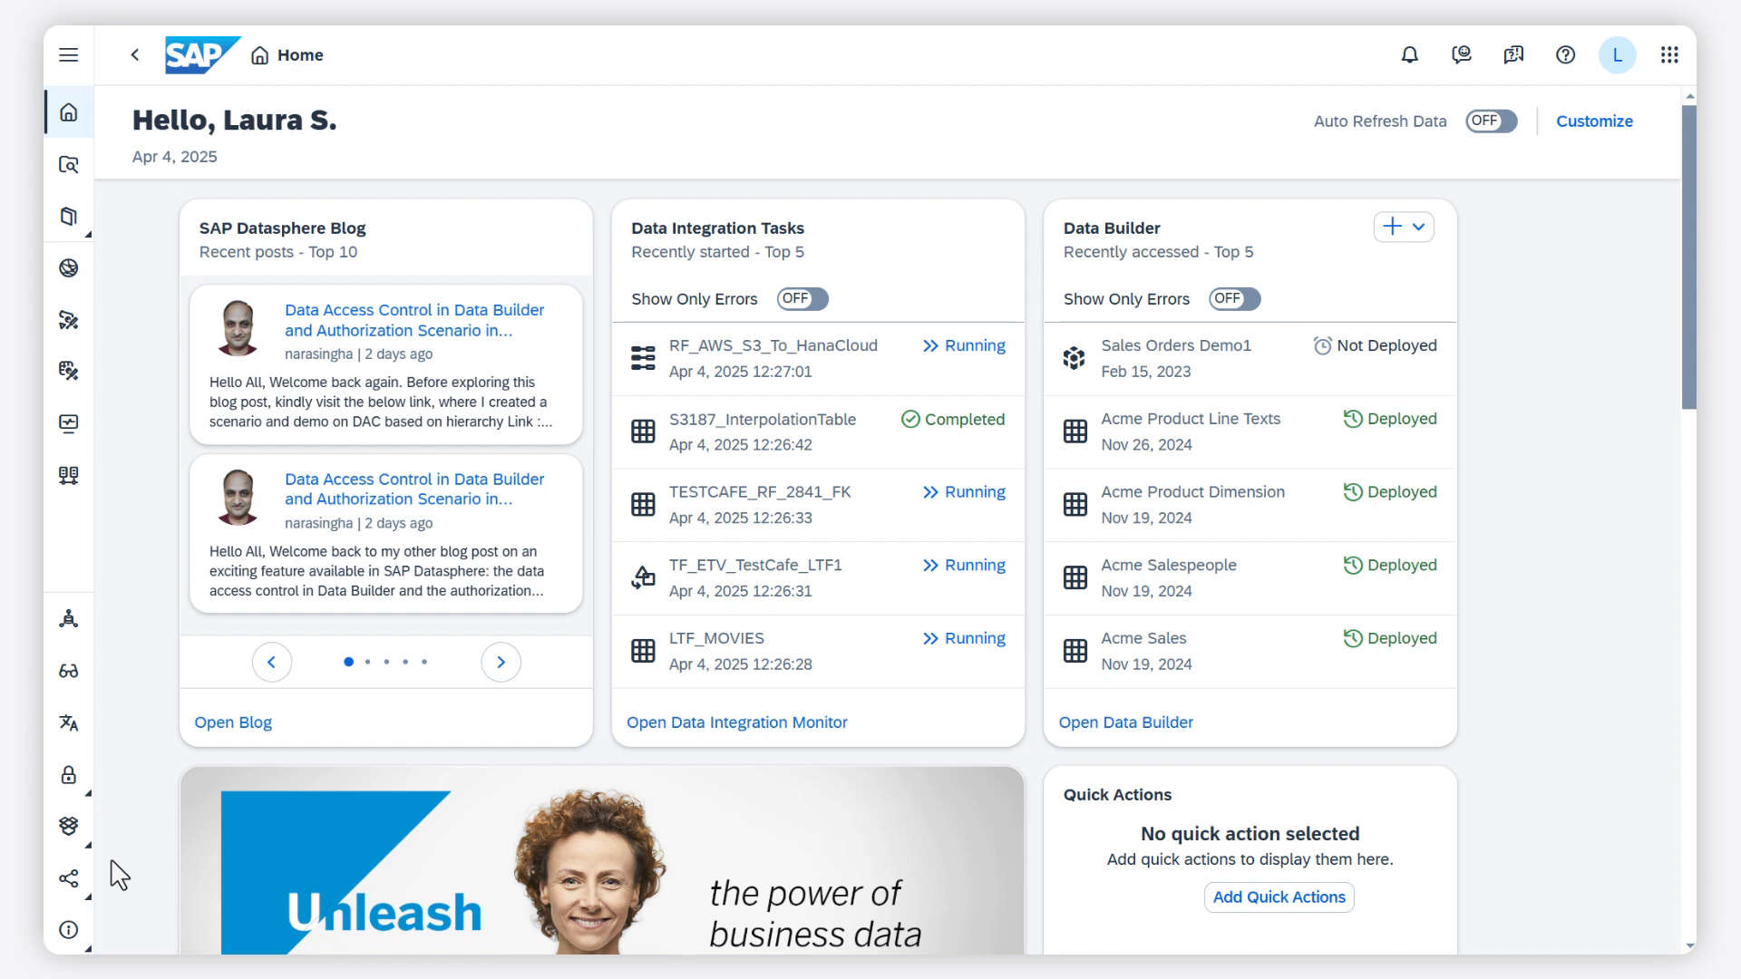
mouse_move(68, 826)
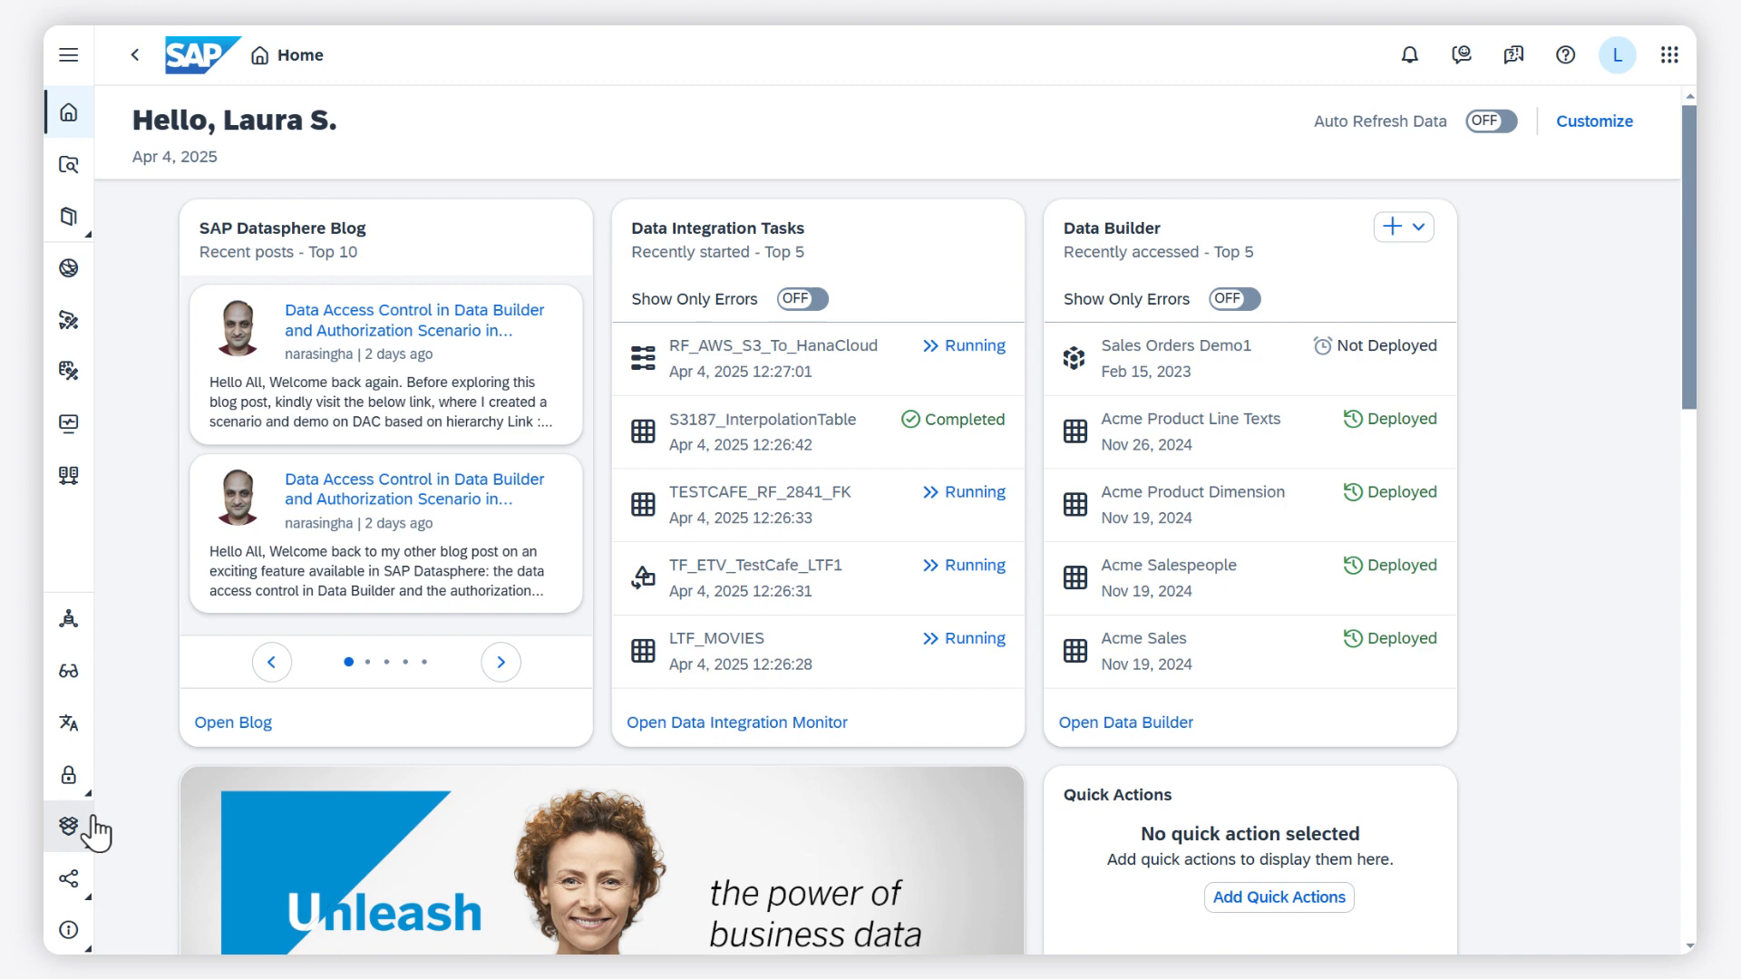
Expand the Security menu in the side navigation to list users, roles, authorization overview and activities
click(68, 826)
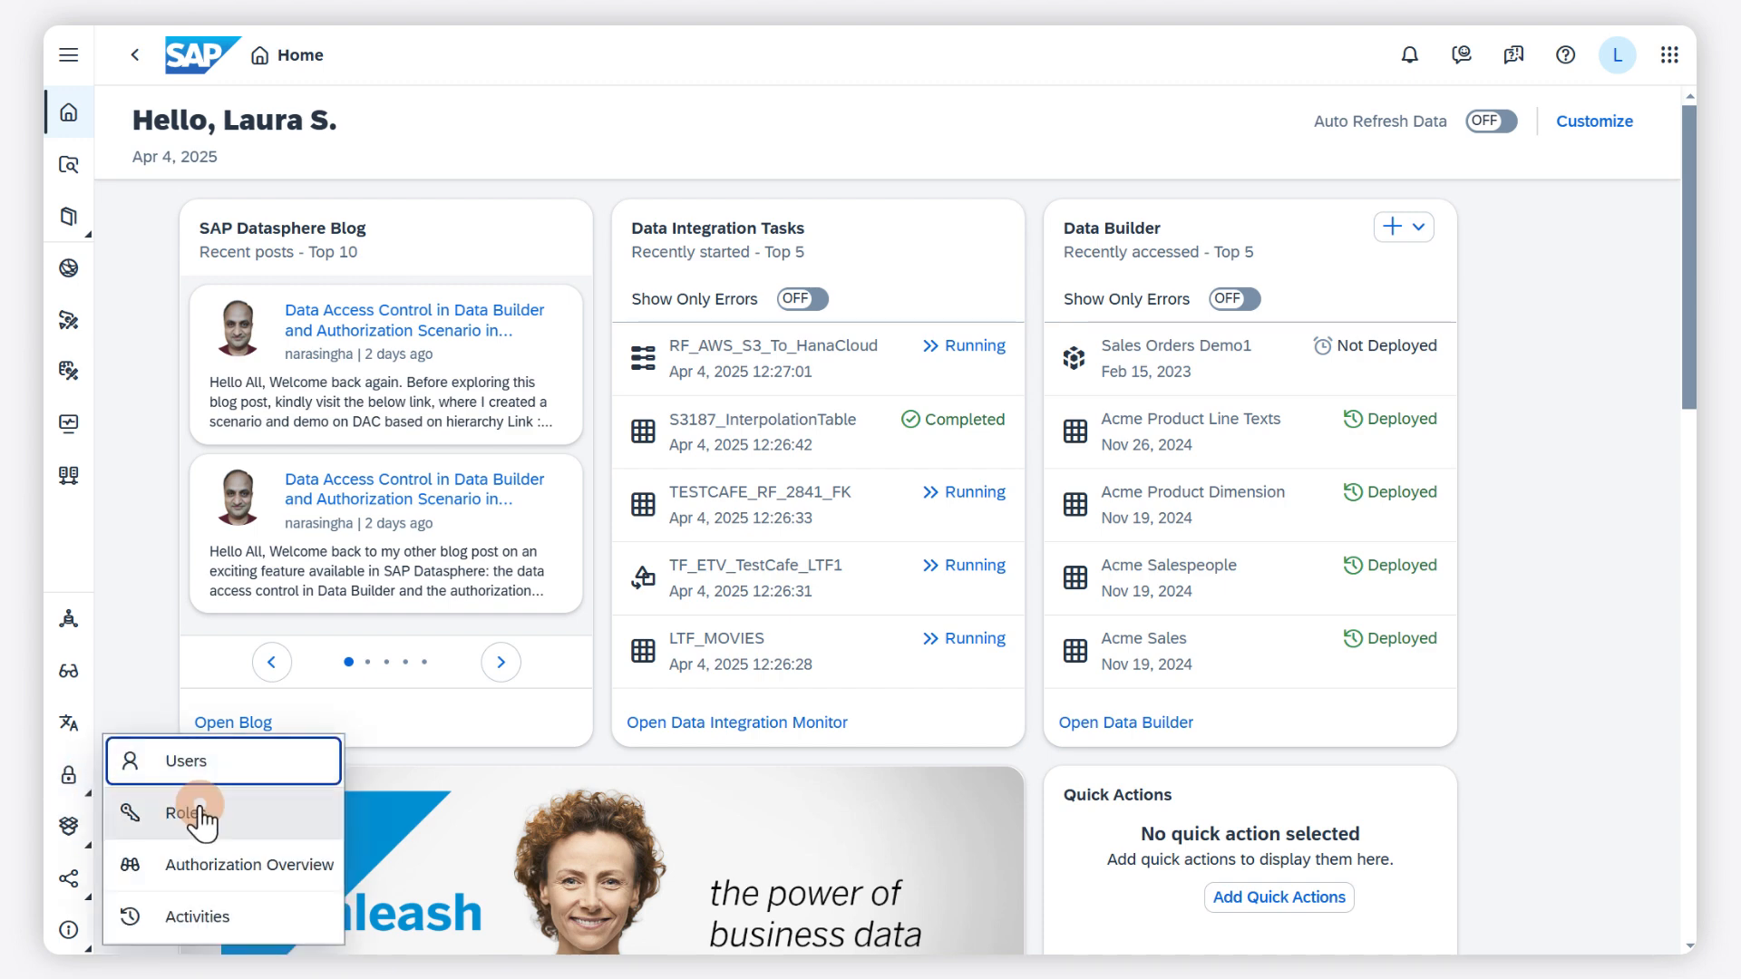
Open Security / Roles to view standard roles with their privileges and user counts
click(191, 813)
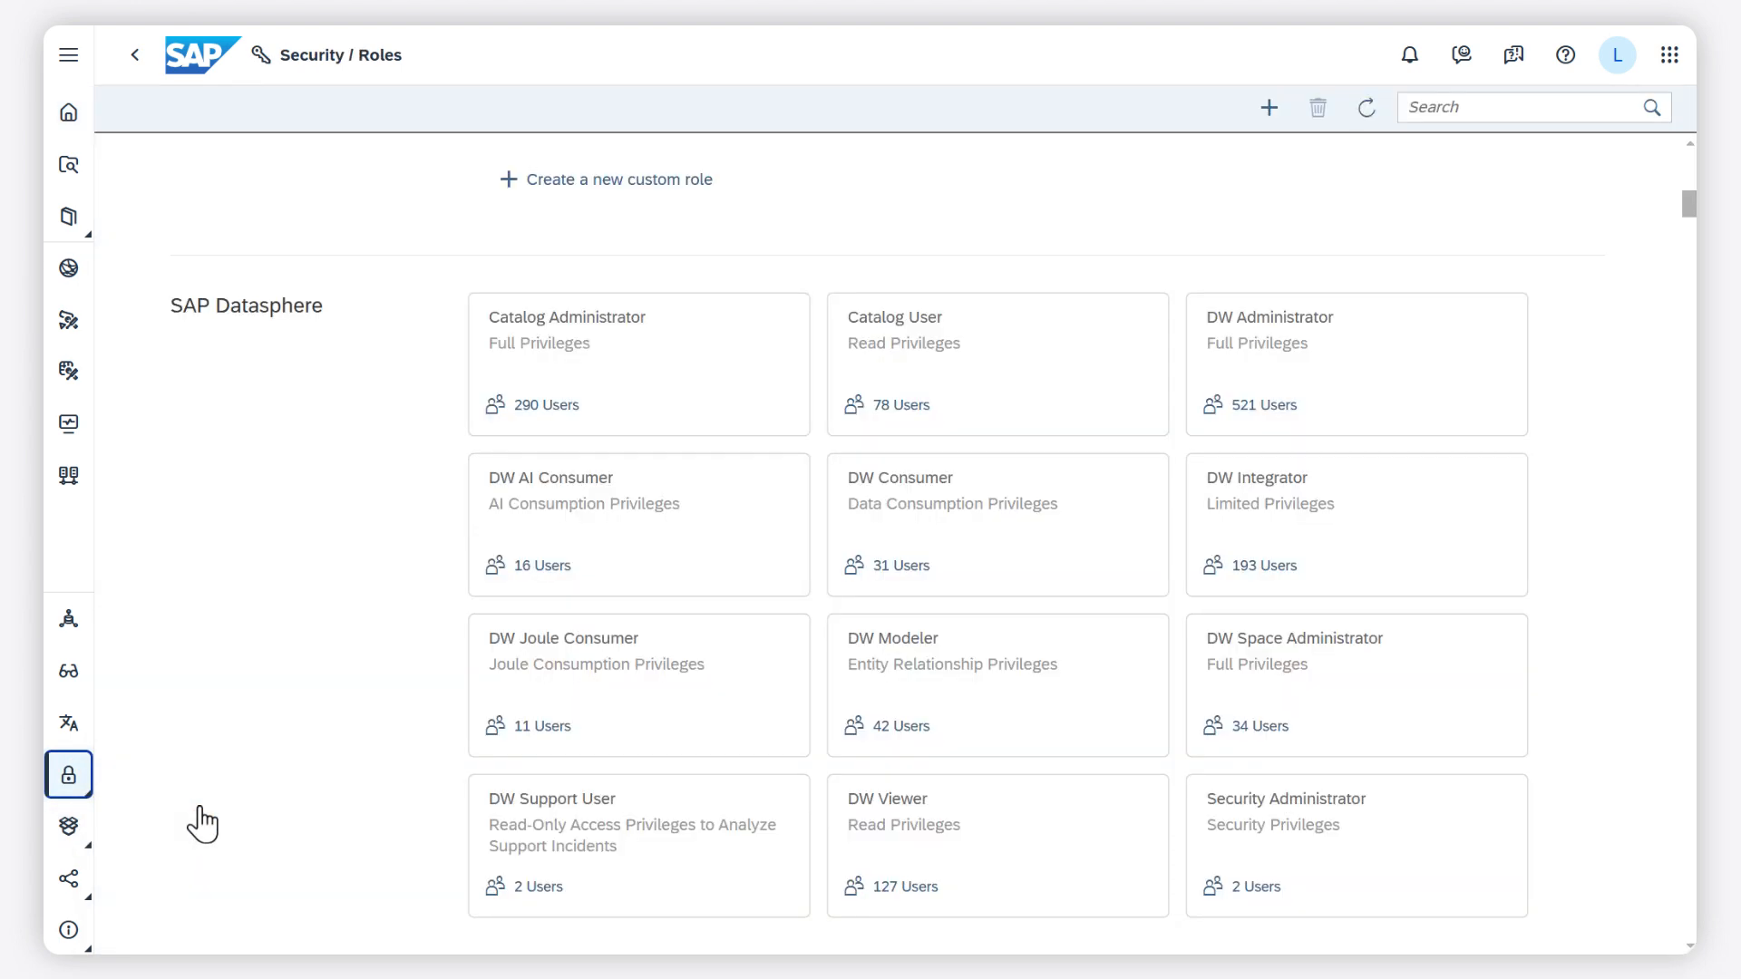
mouse_move(283, 760)
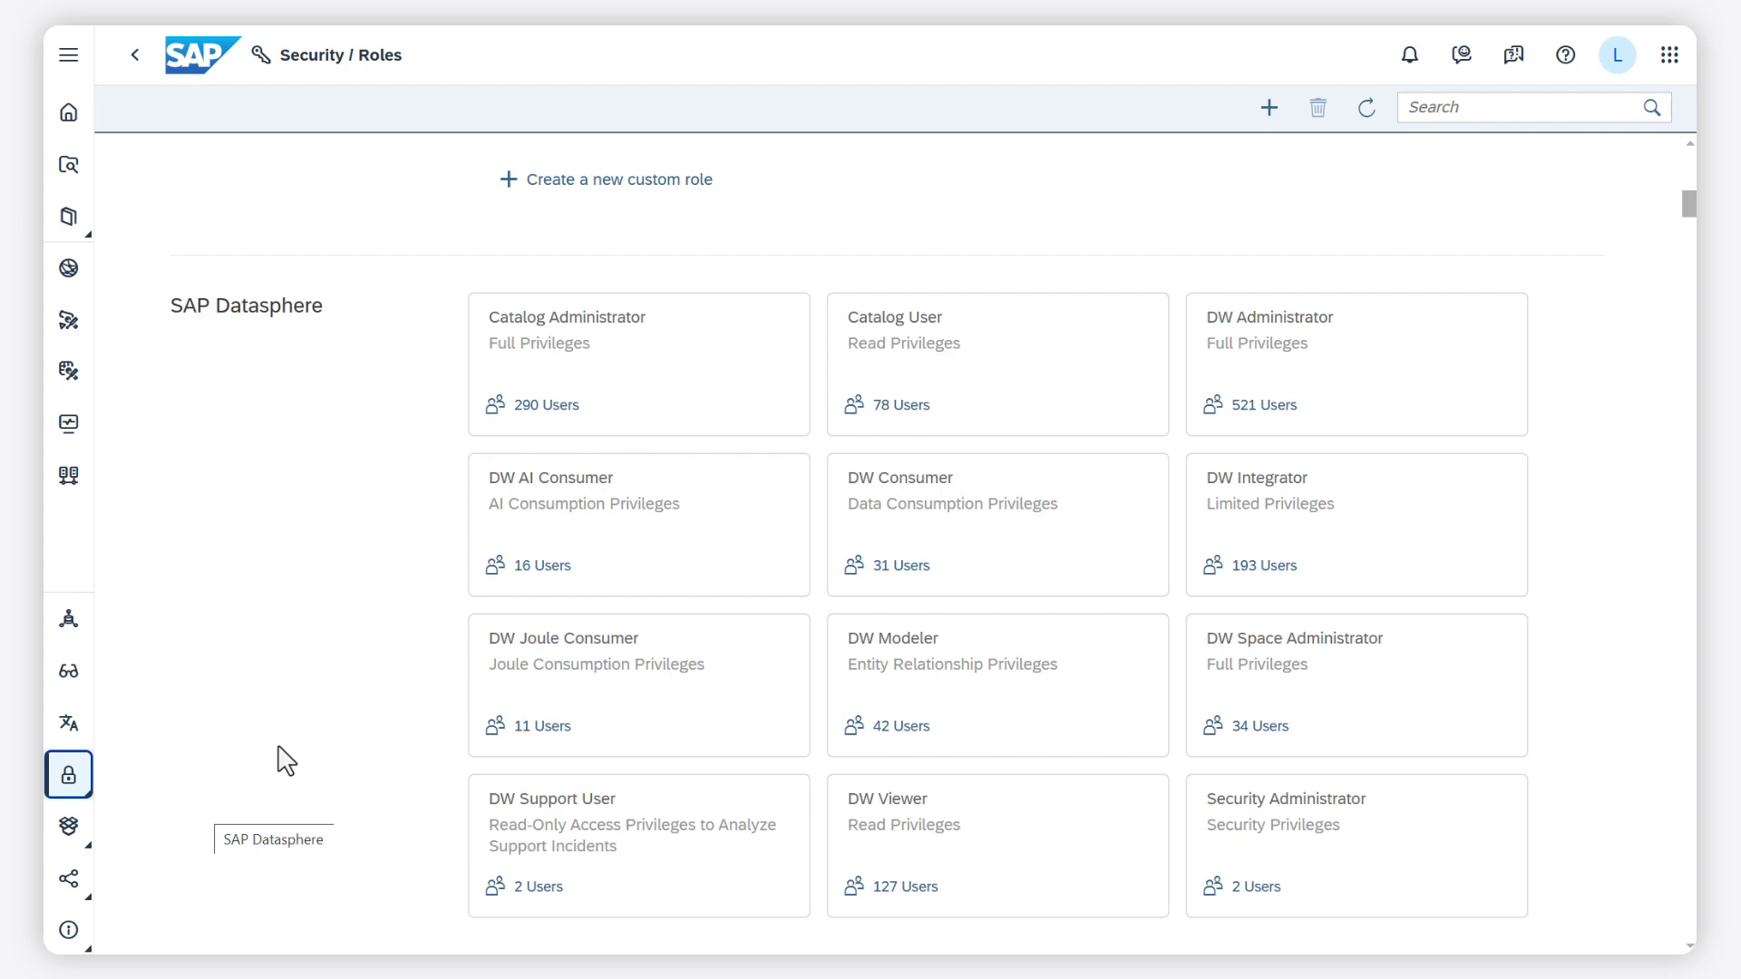
click(638, 524)
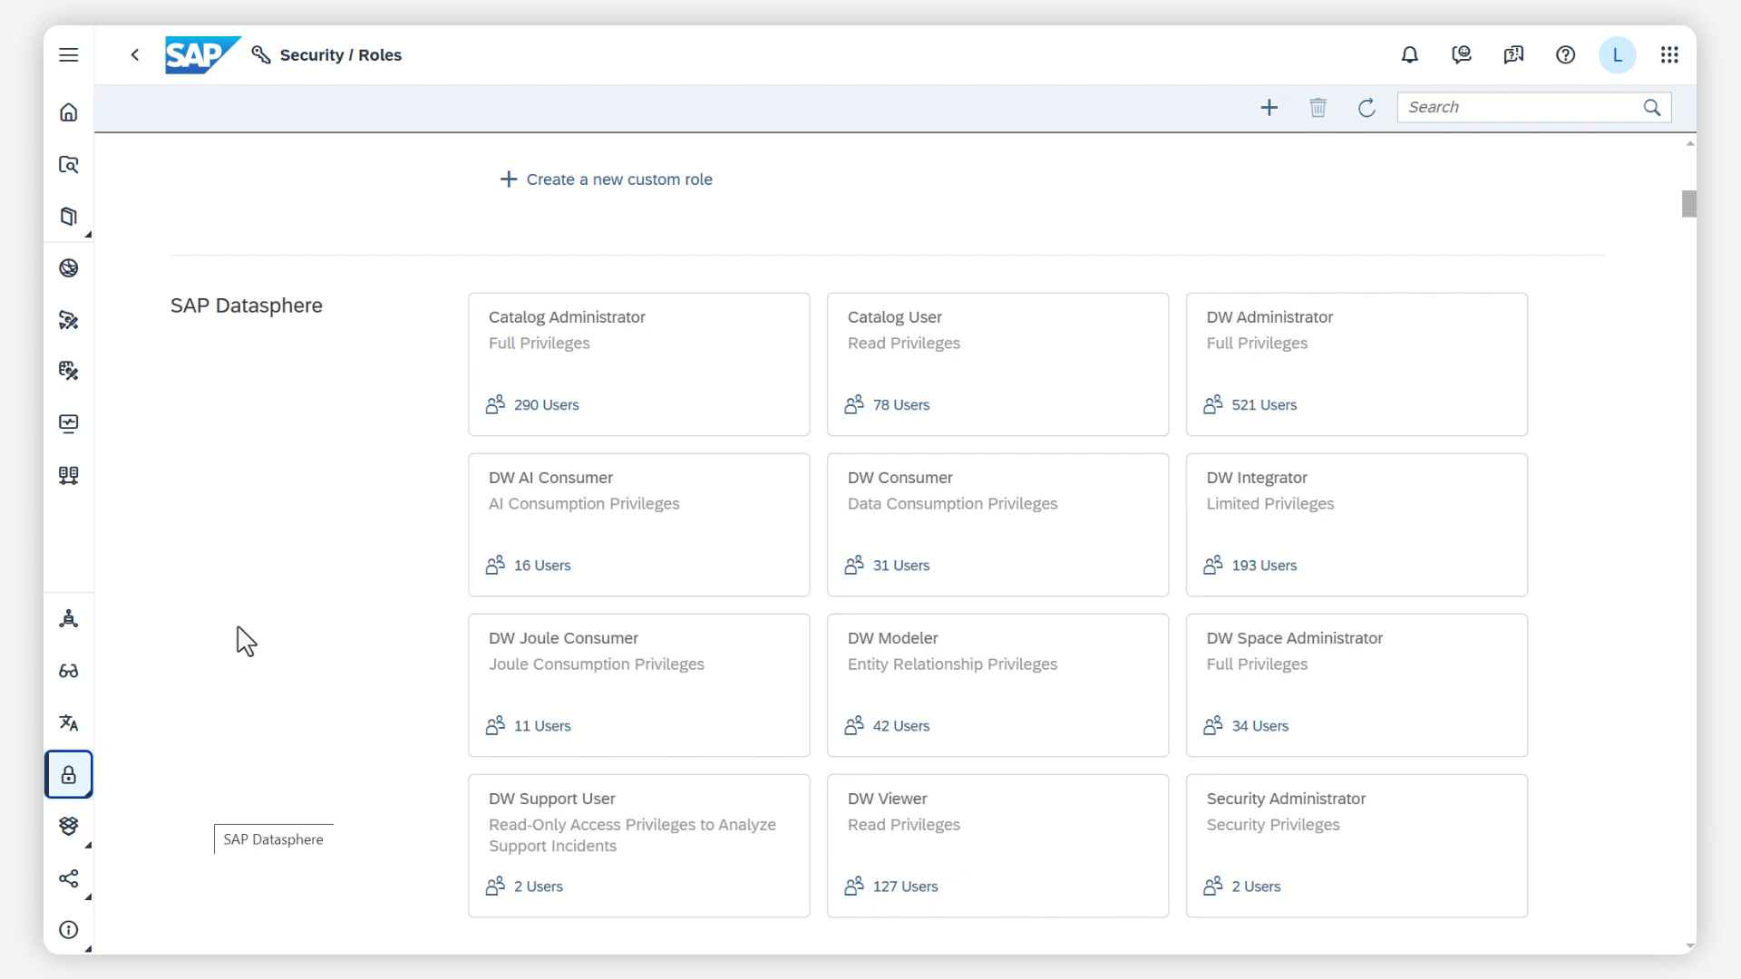
In the Repository Explorer, enter the query 'show me all objects created last year'
click(68, 165)
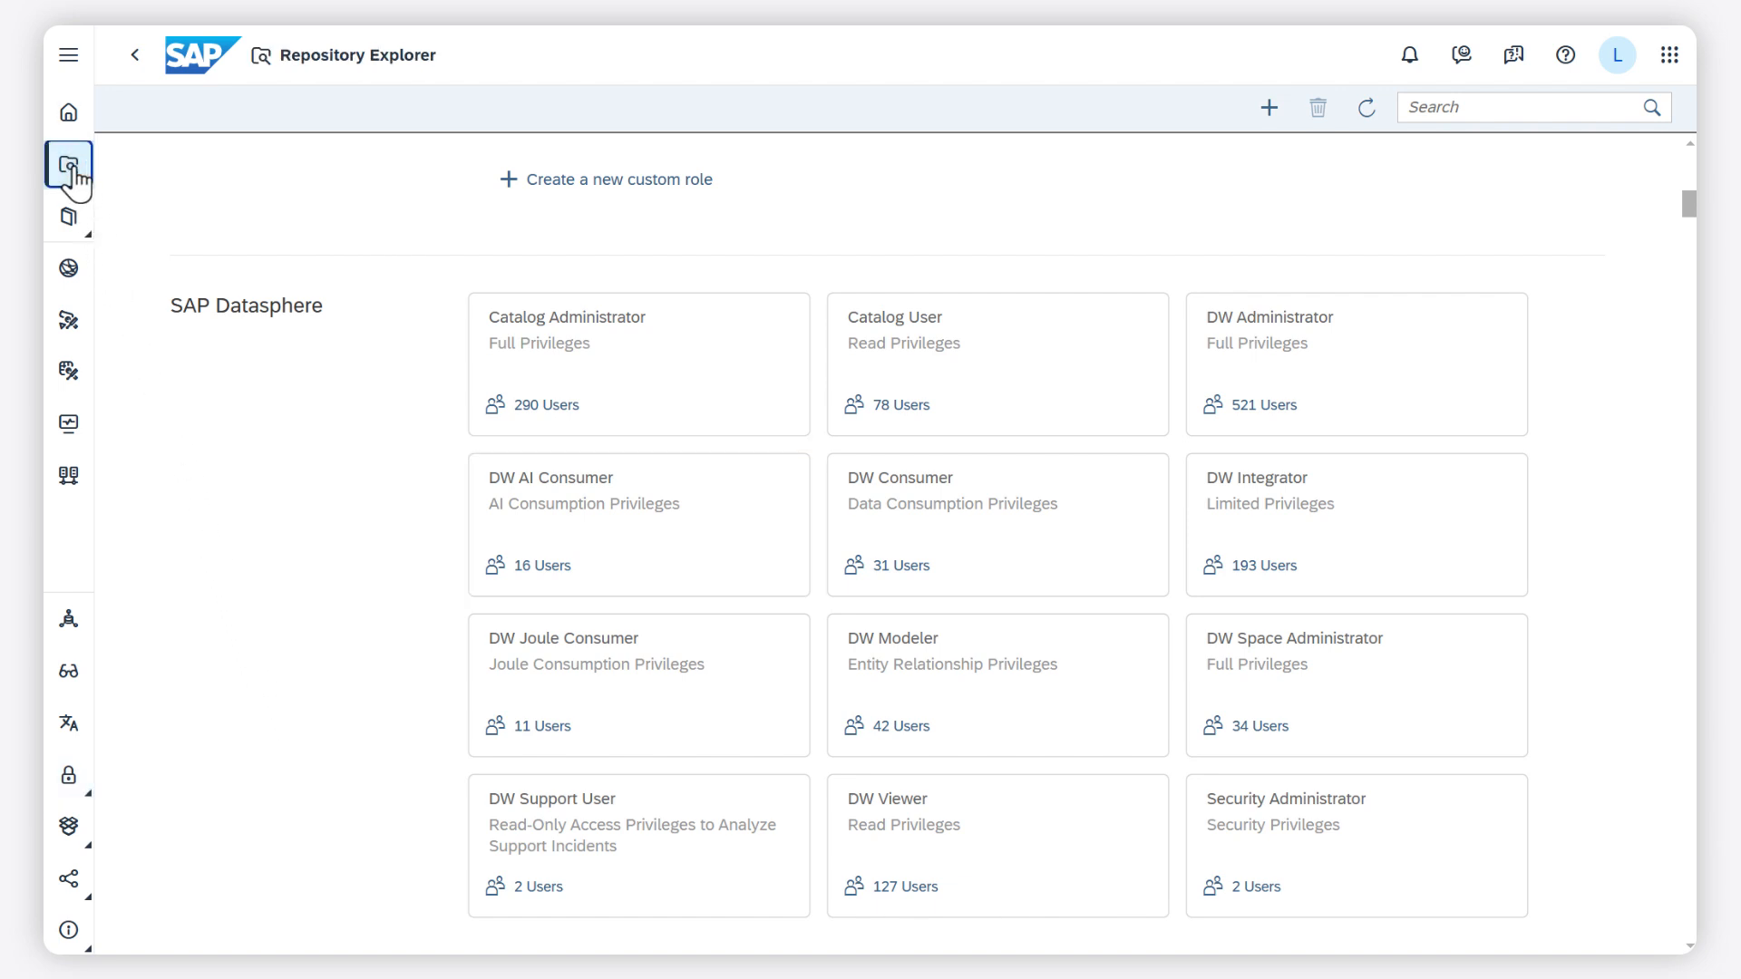
click(68, 159)
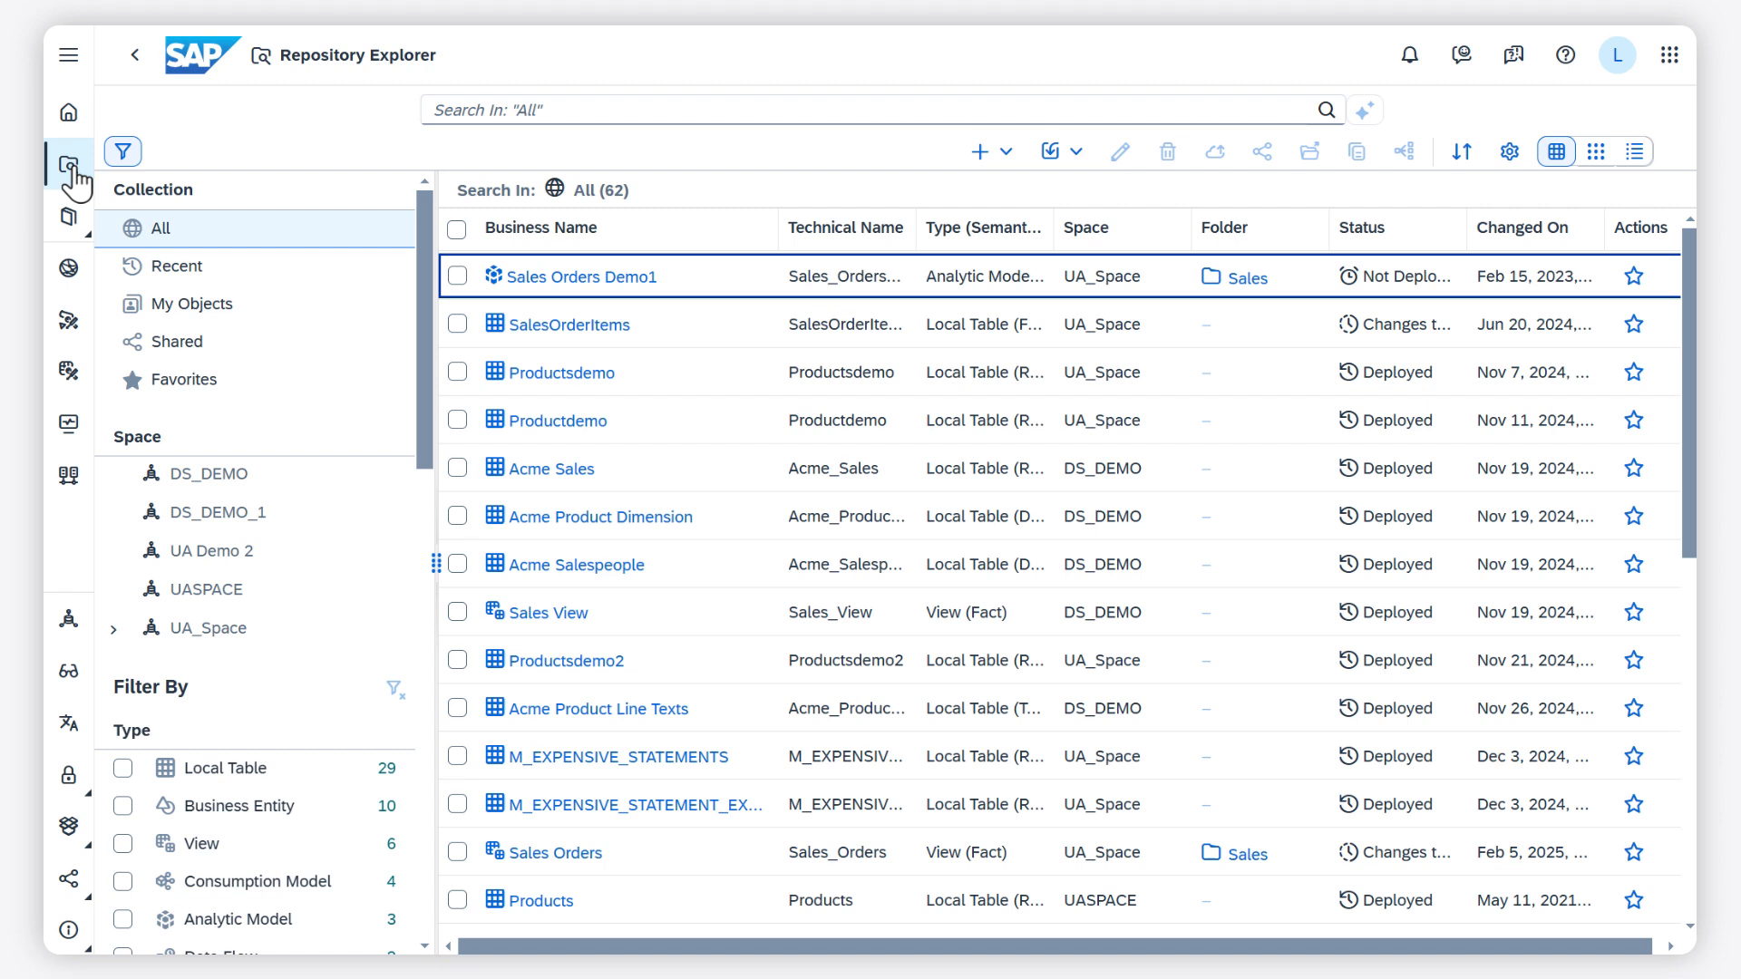
mouse_move(302, 144)
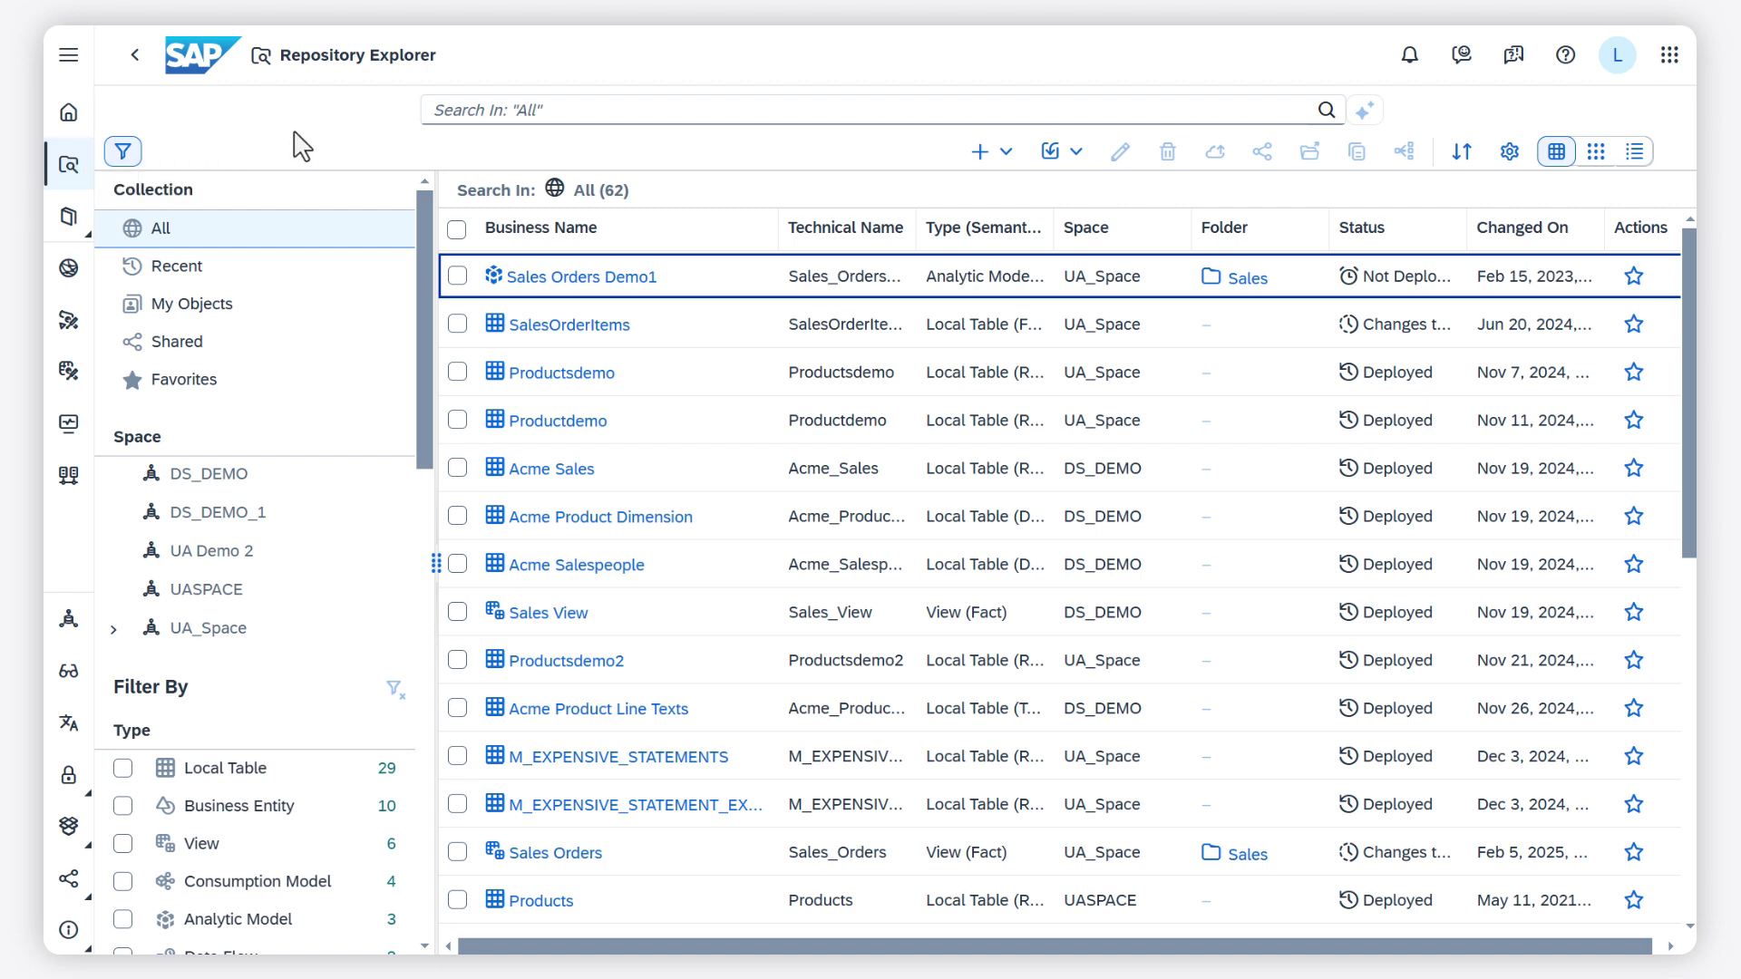
text(show me all objects created last year)
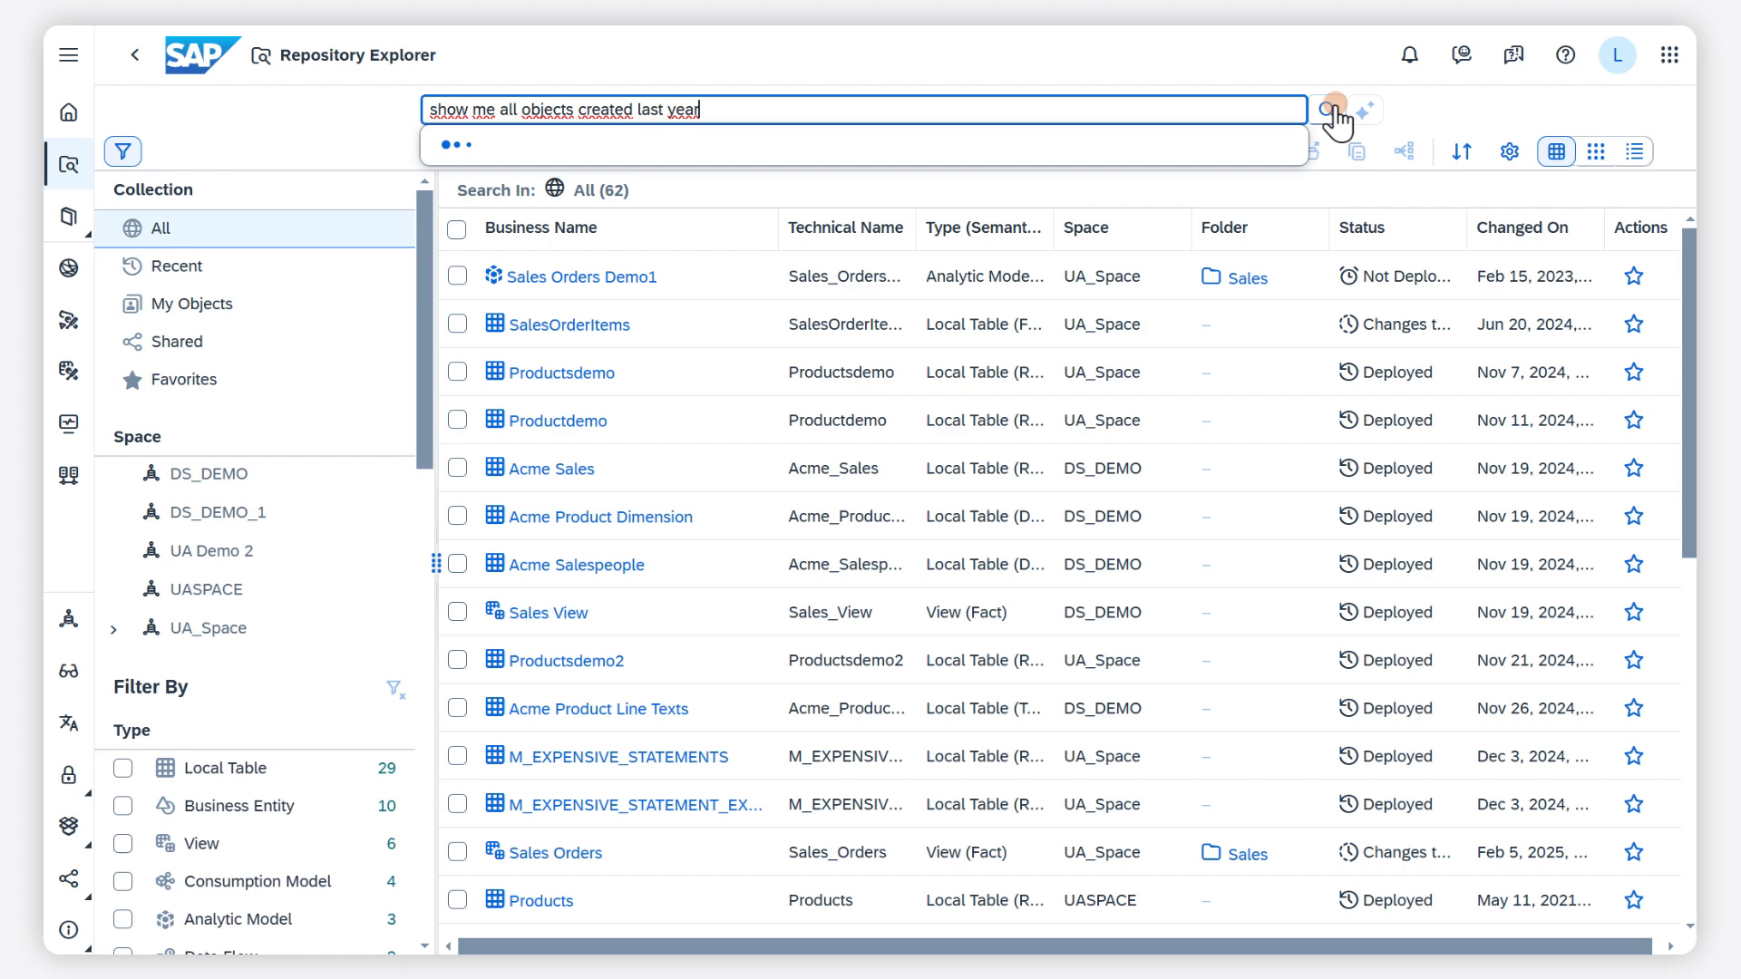
Run the query and refine it with 'containing sales', leaving 12 objects
click(1324, 110)
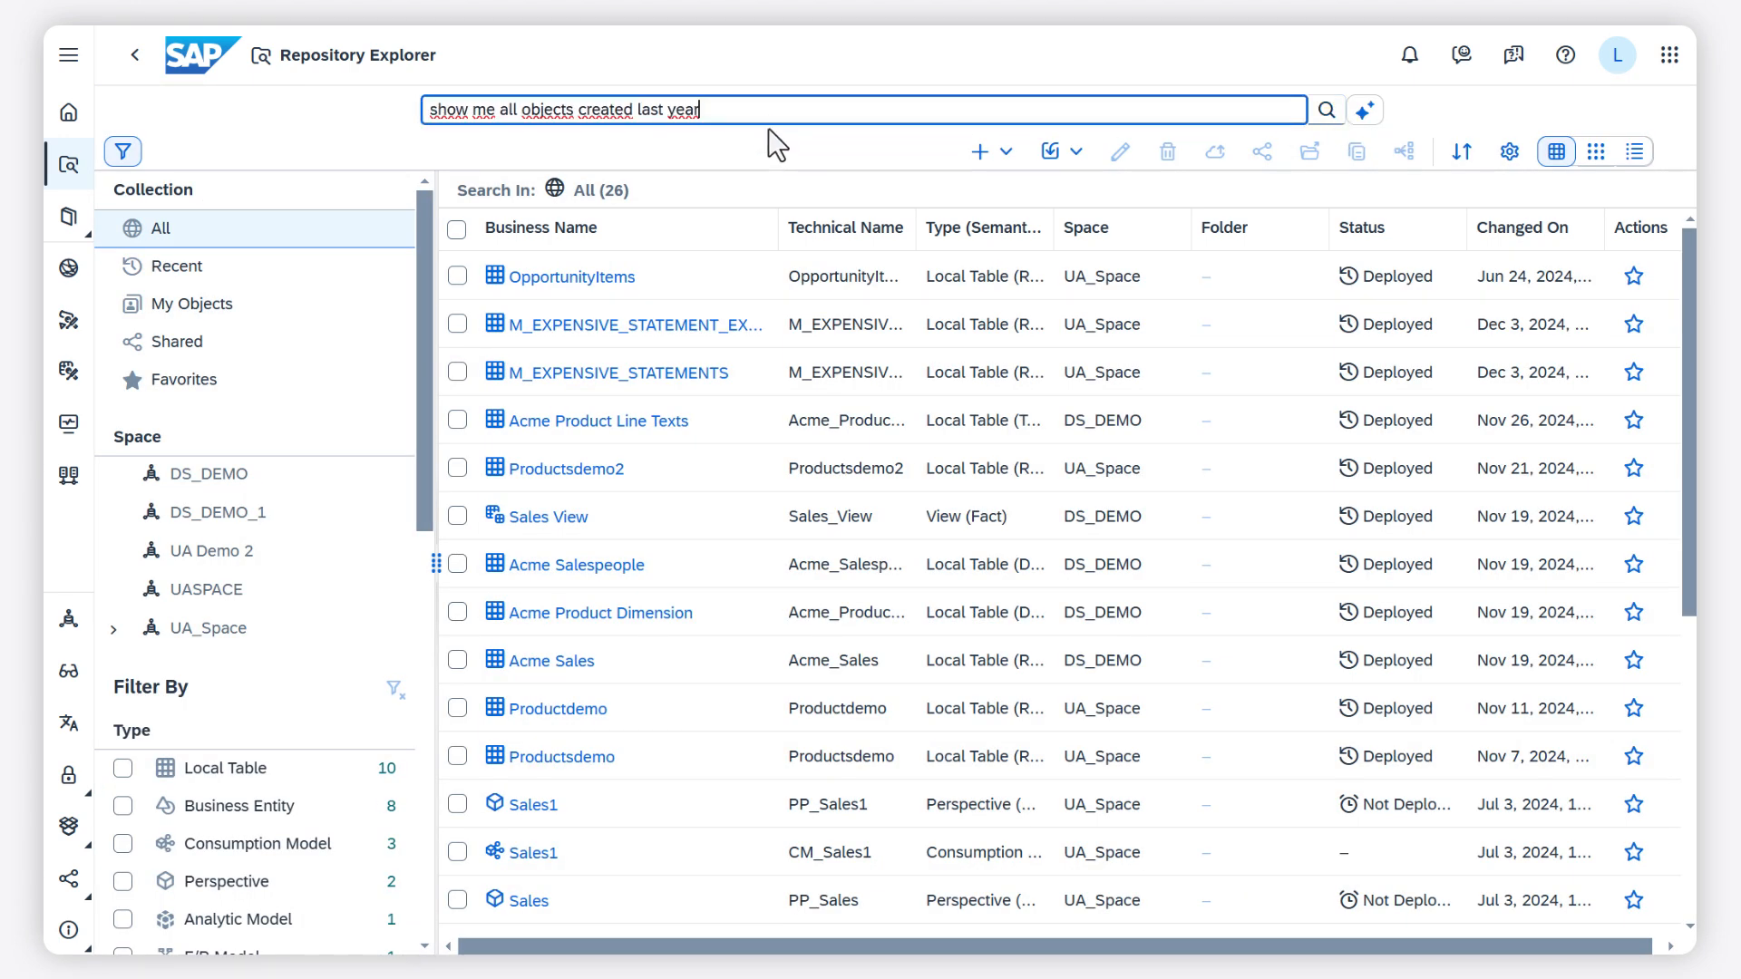
text(containing sales)
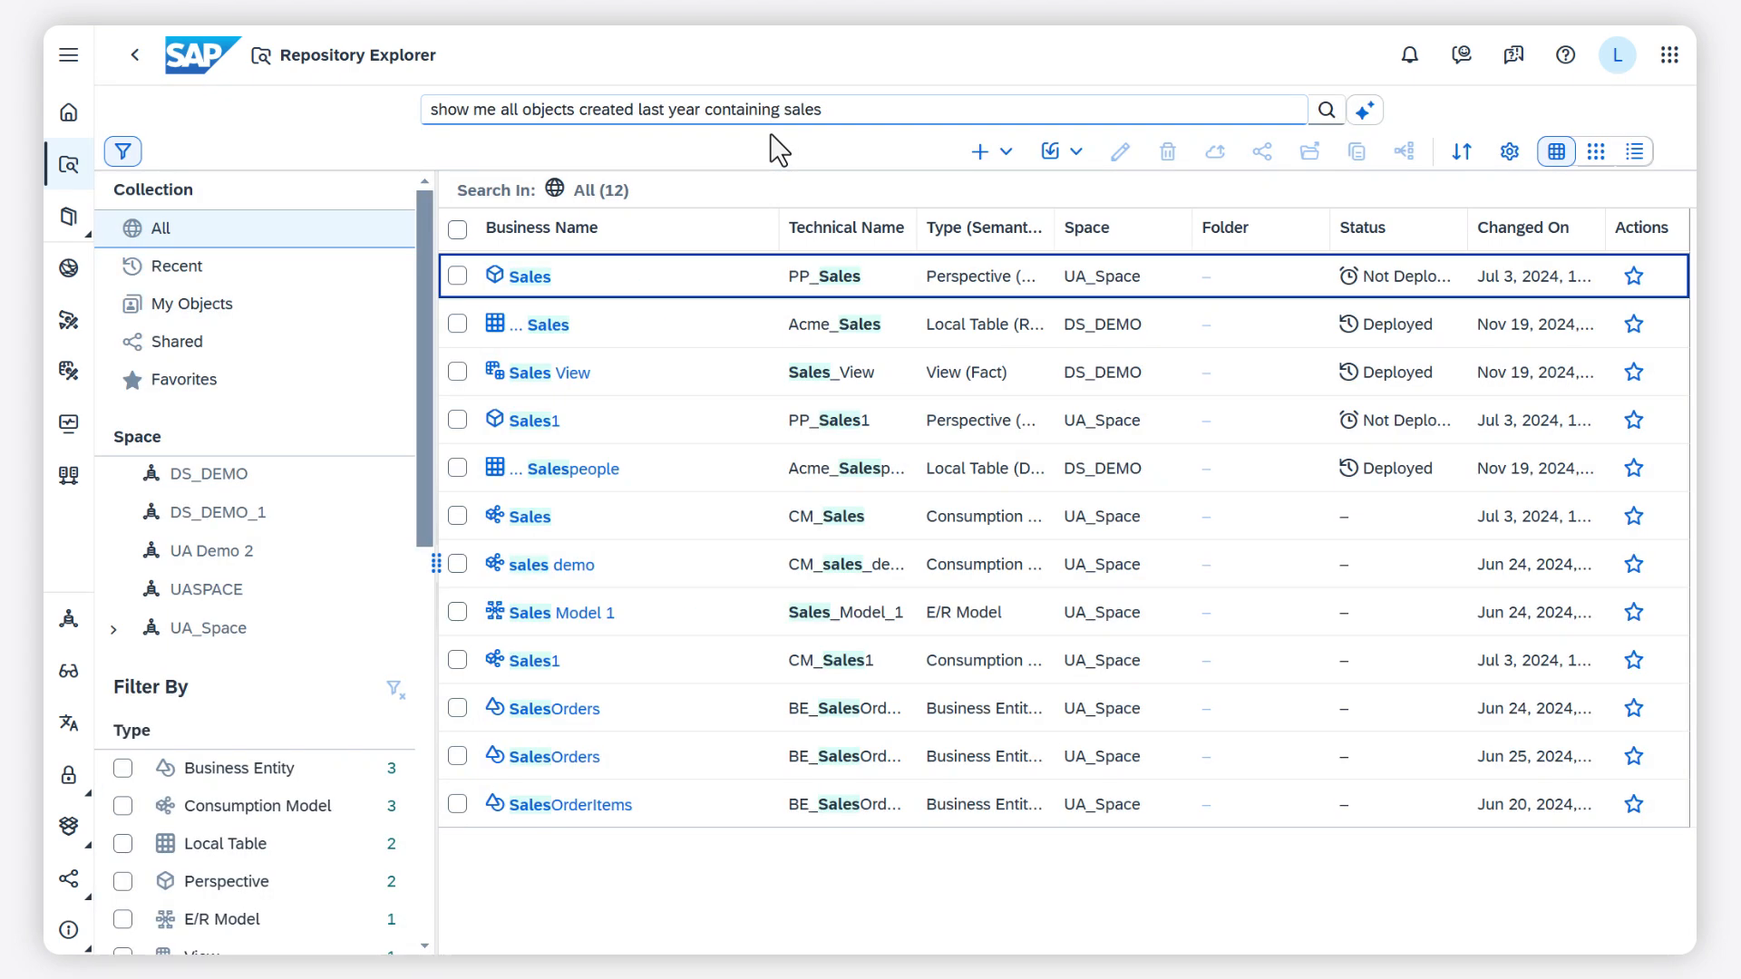
Add 'and show most recently deployed first', rerun the search, and show the AI filter conditions
click(864, 109)
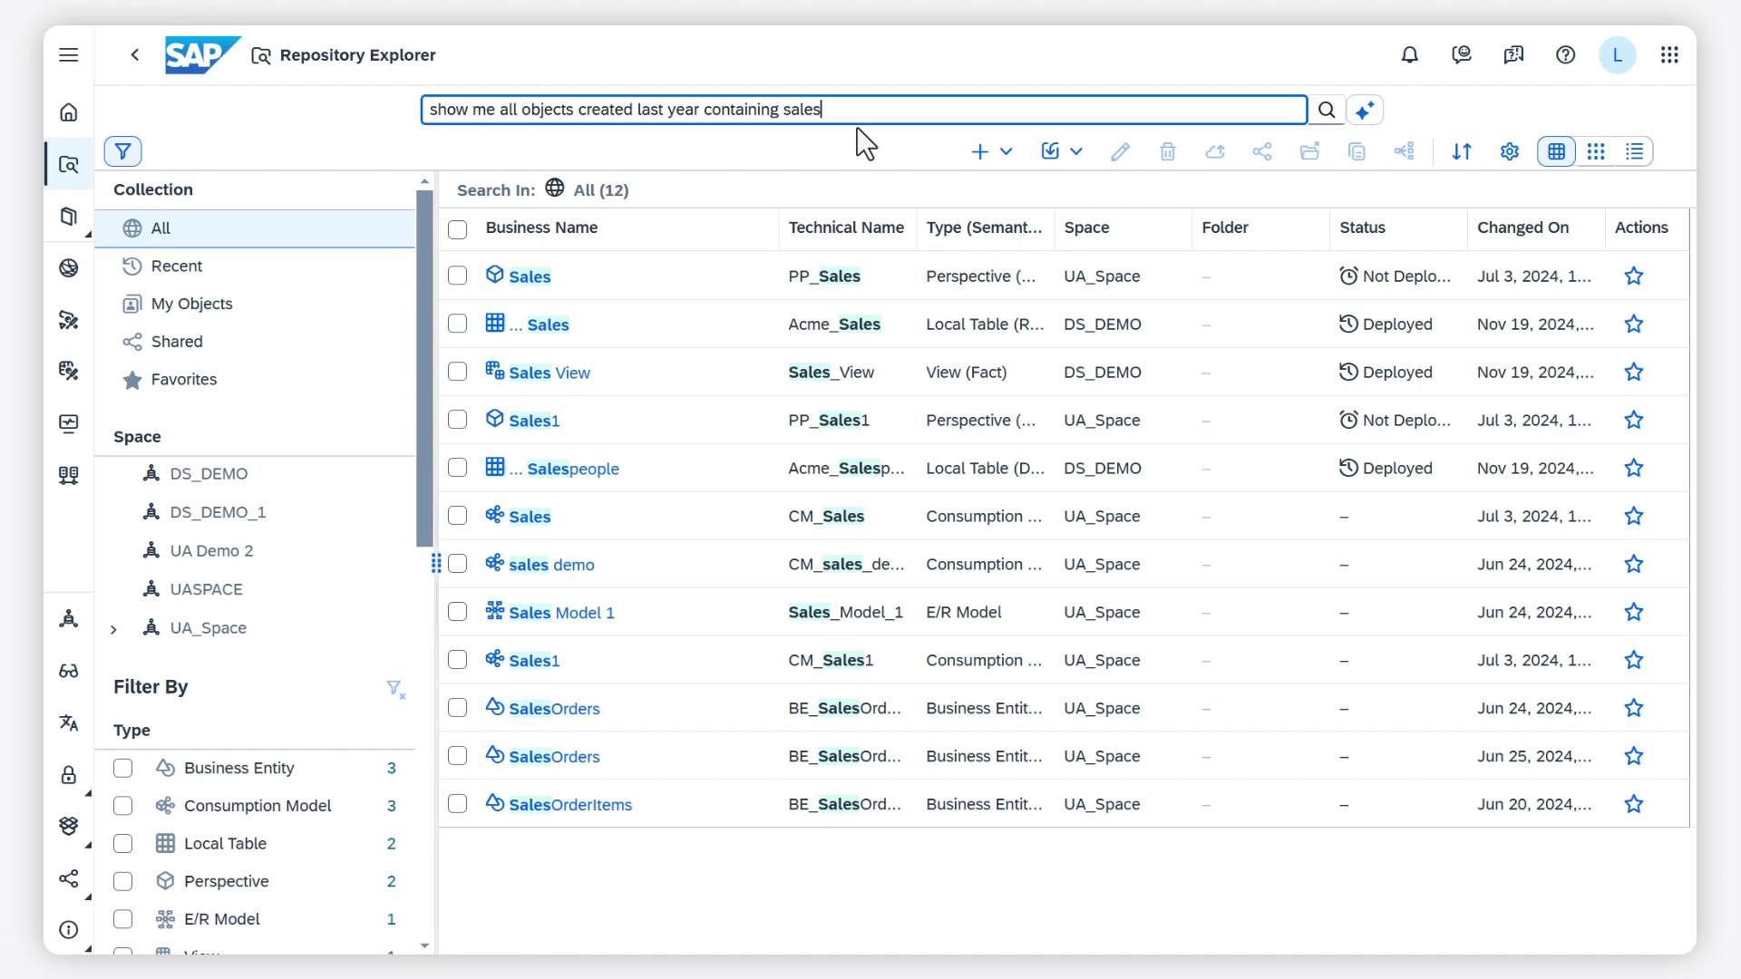
text(and show most recently deployed first)
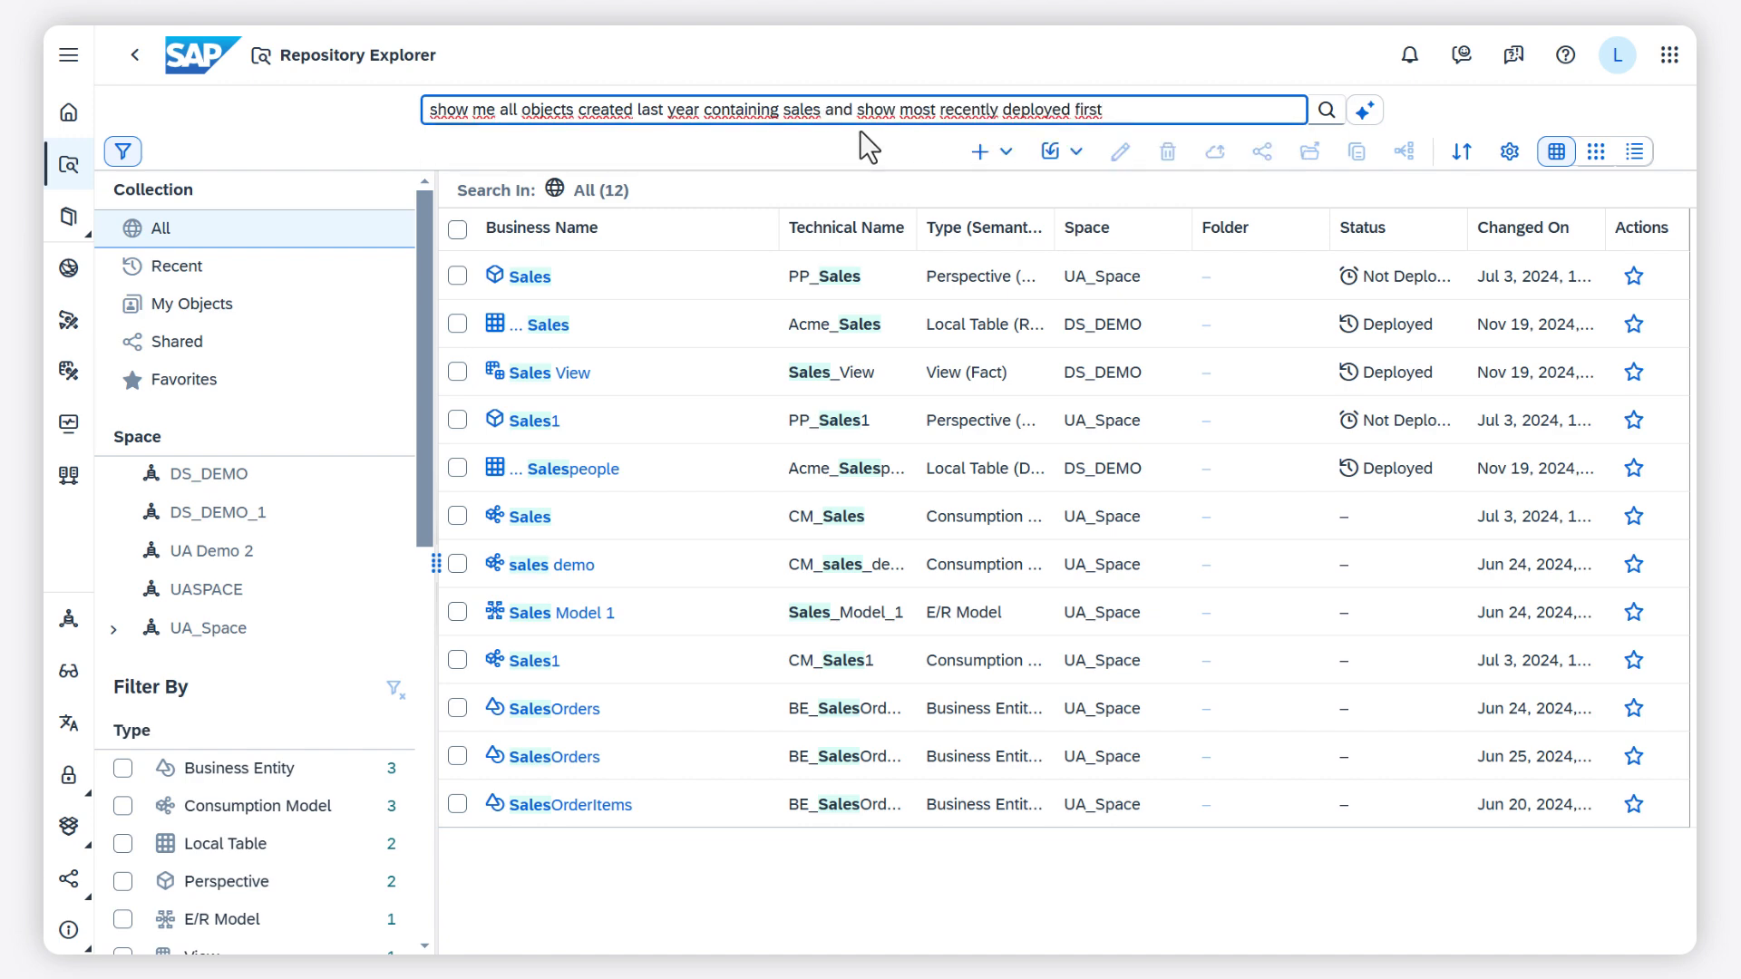
click(1324, 109)
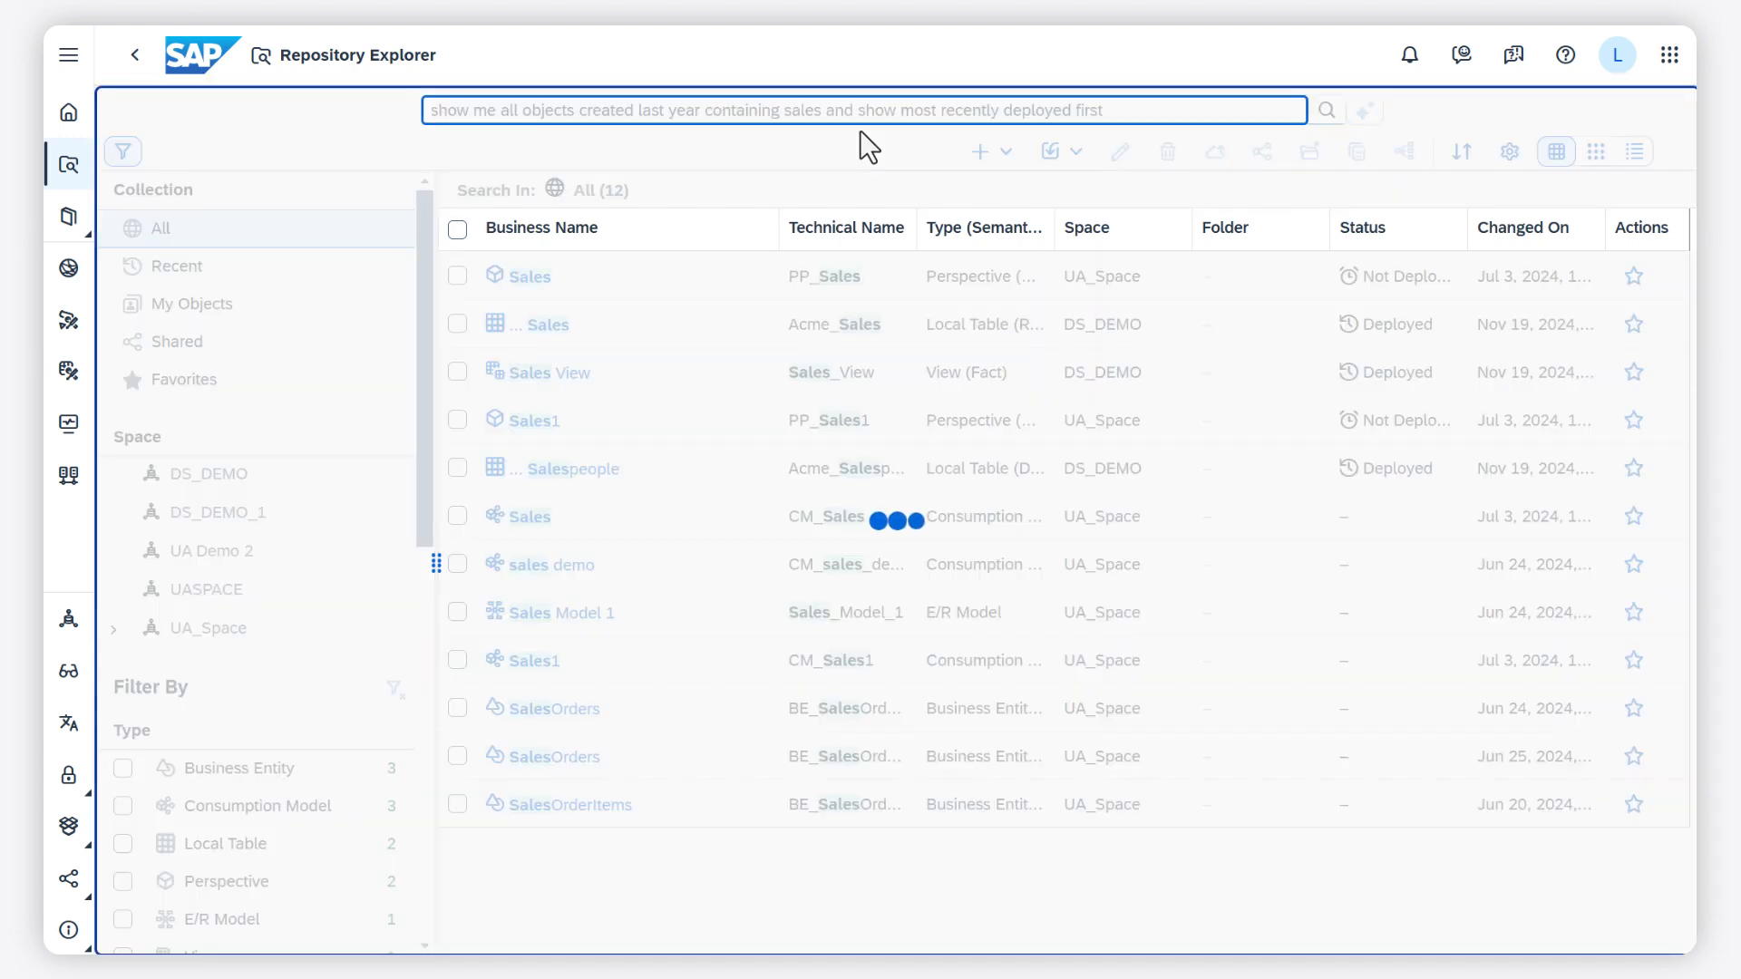
click(1324, 110)
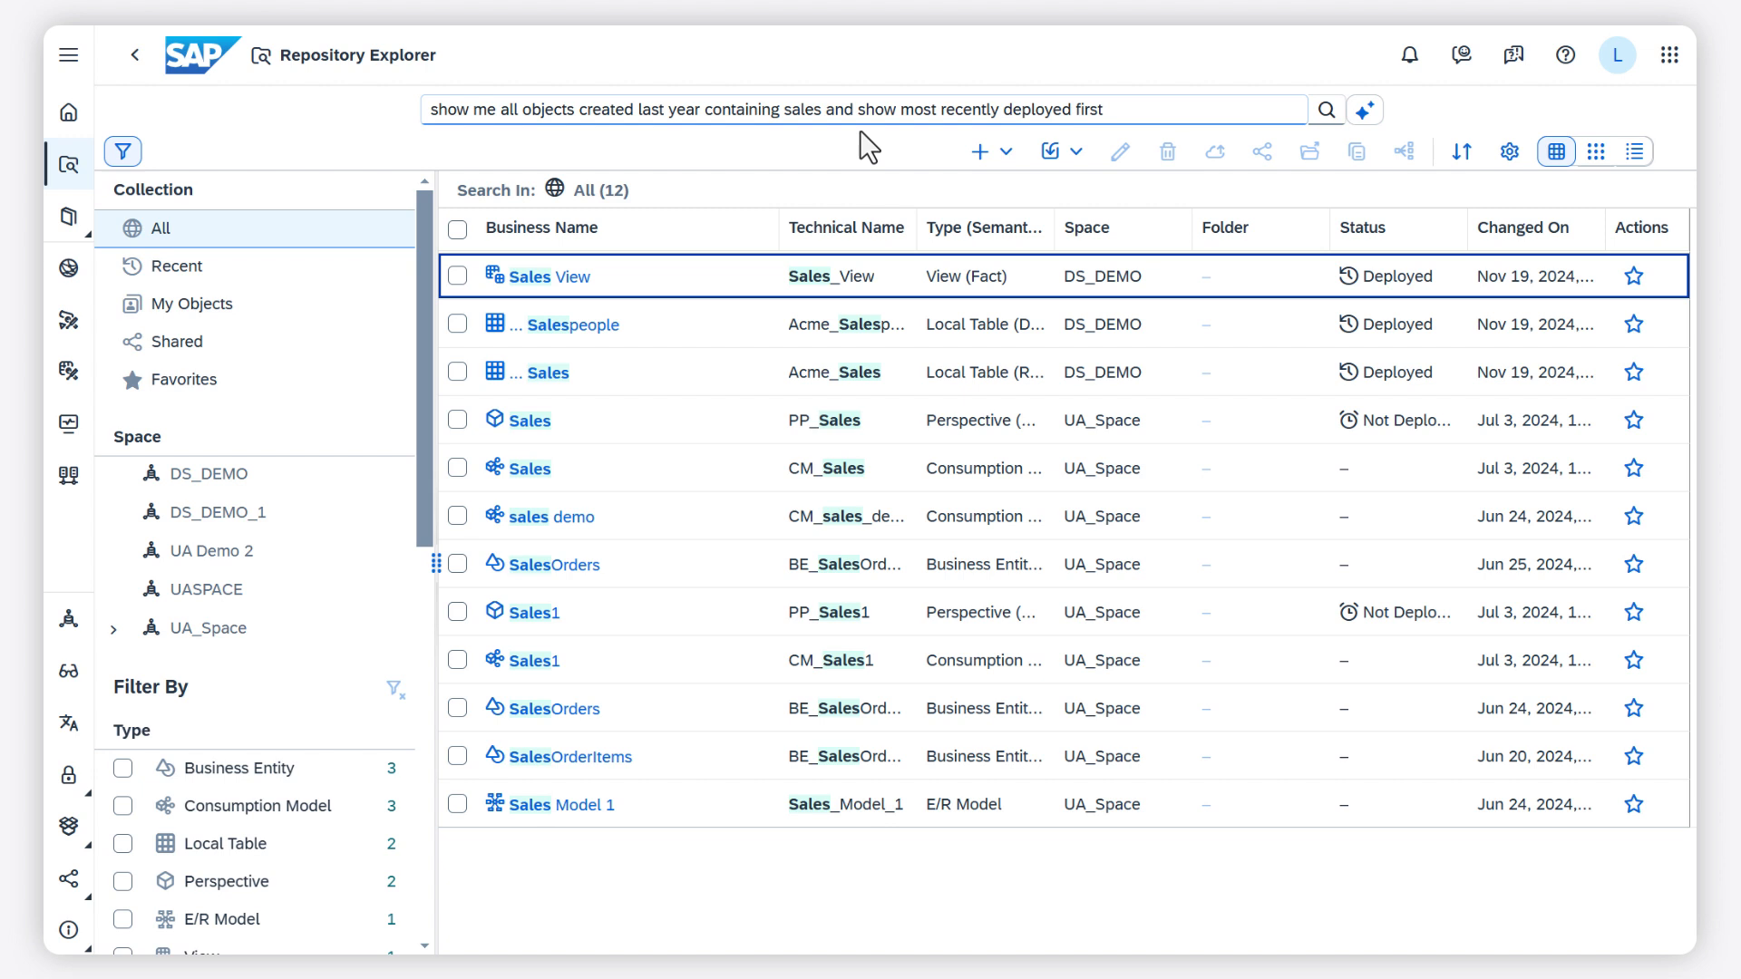
mouse_move(988, 139)
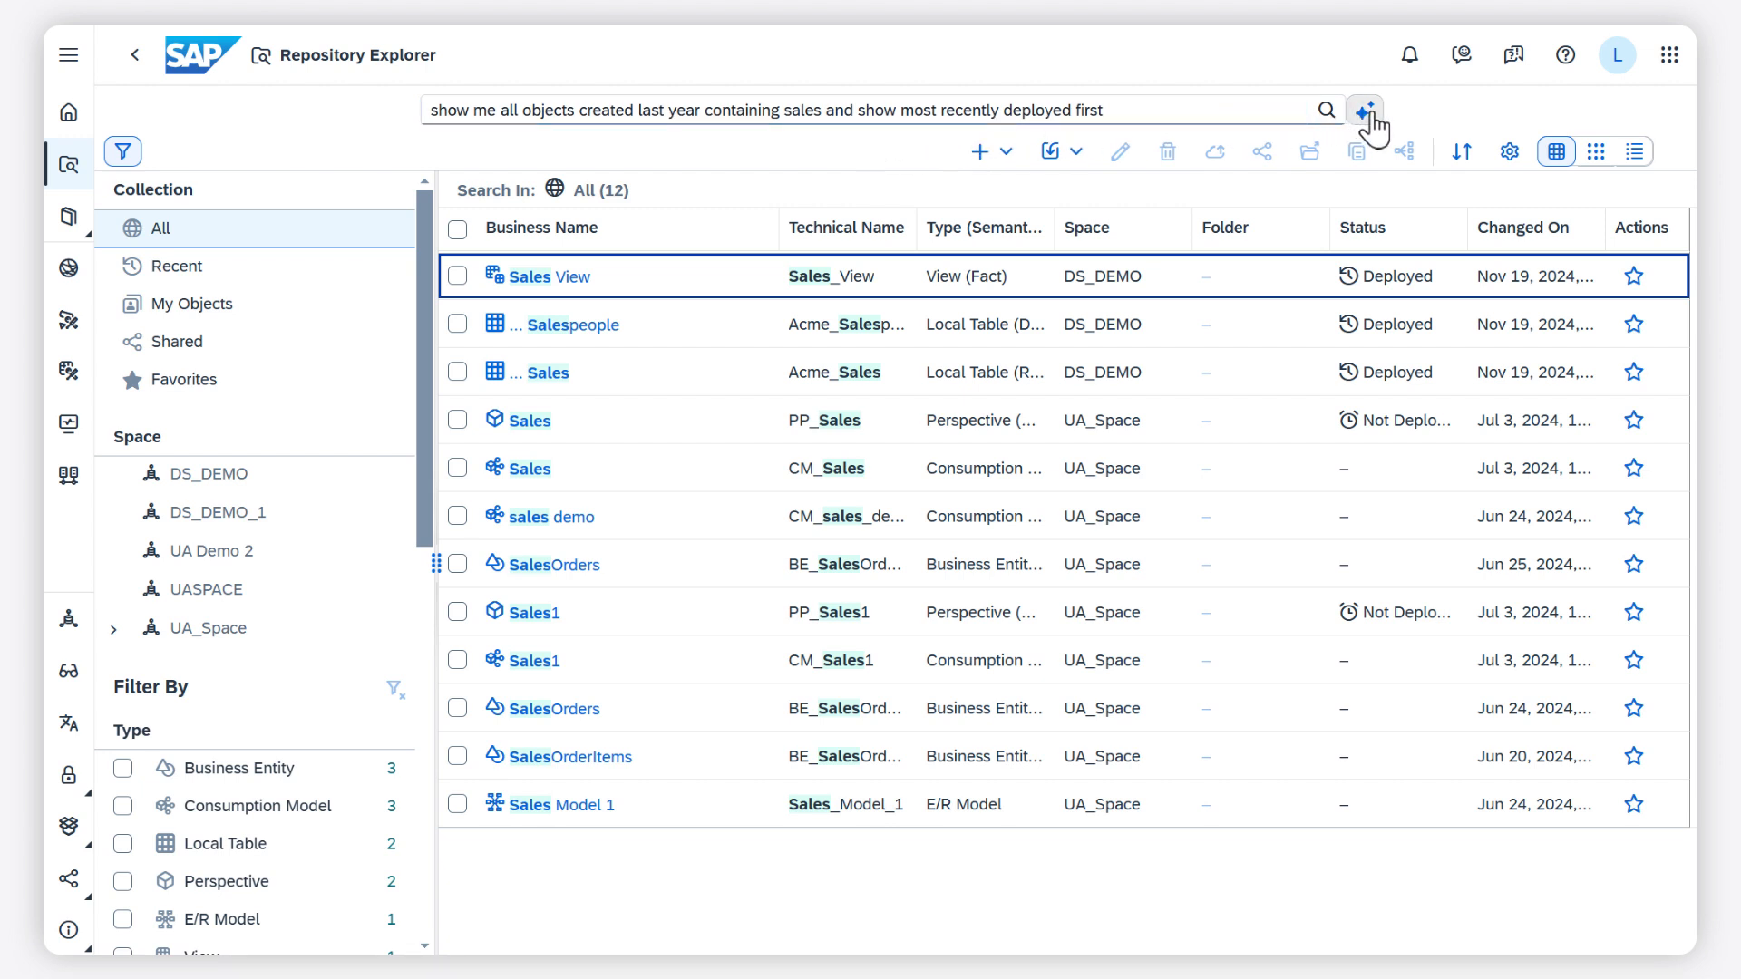
click(1364, 110)
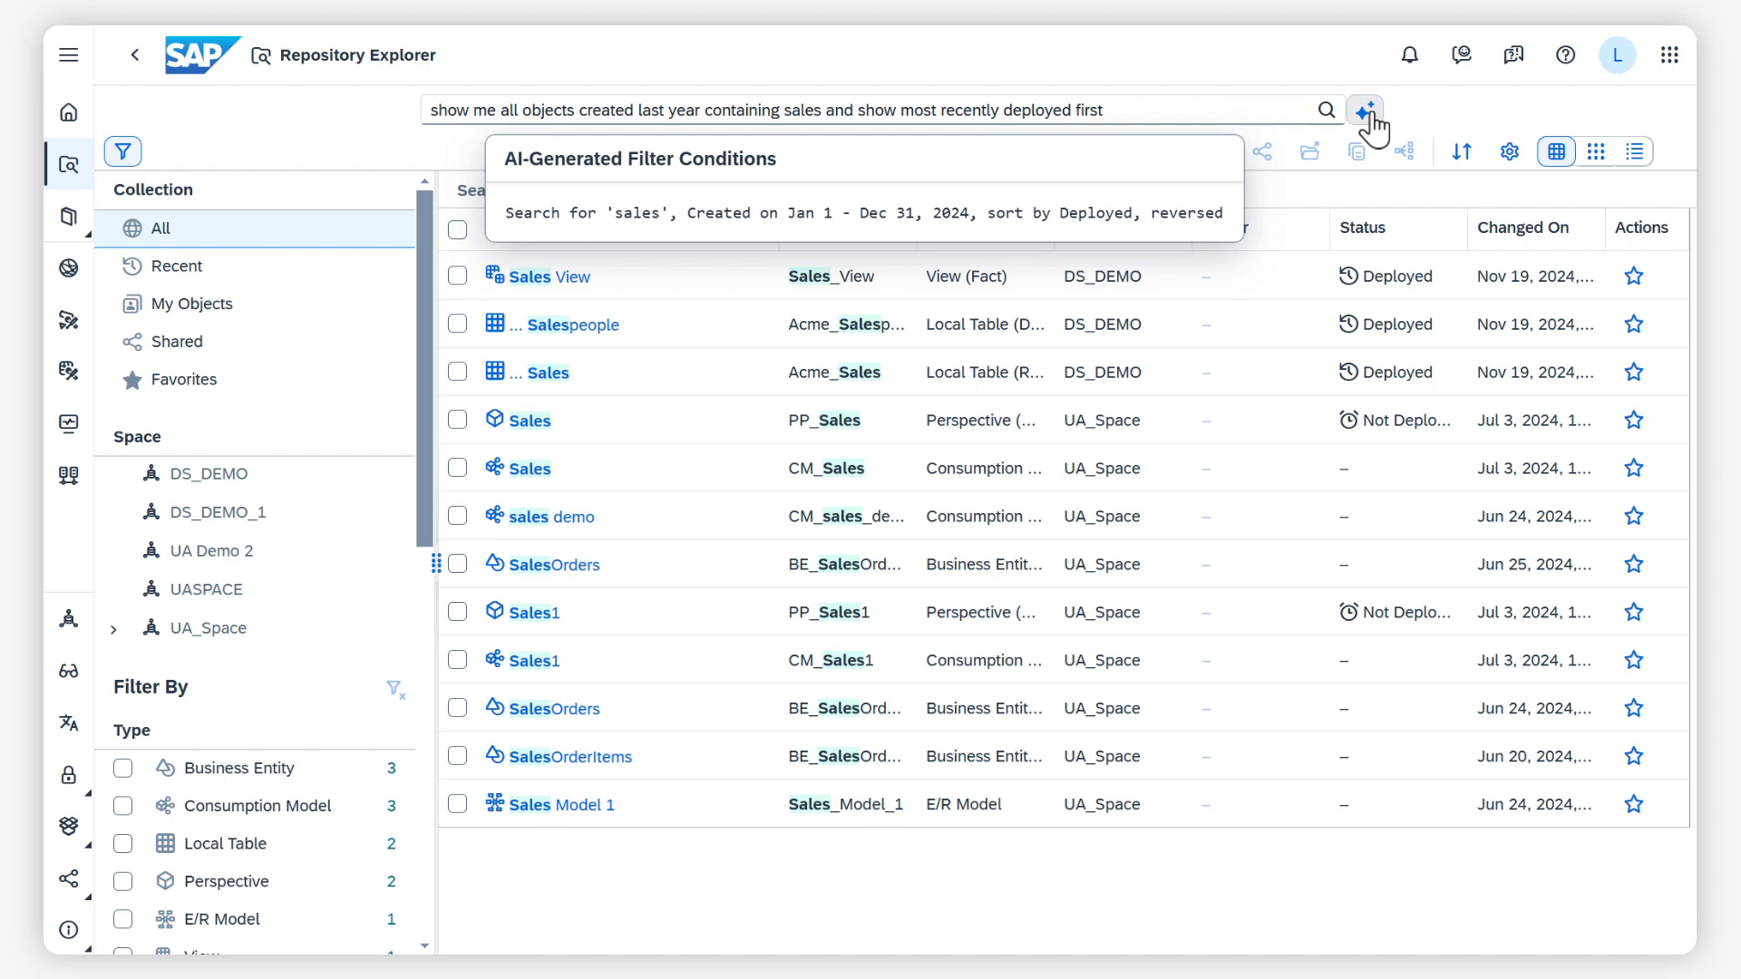